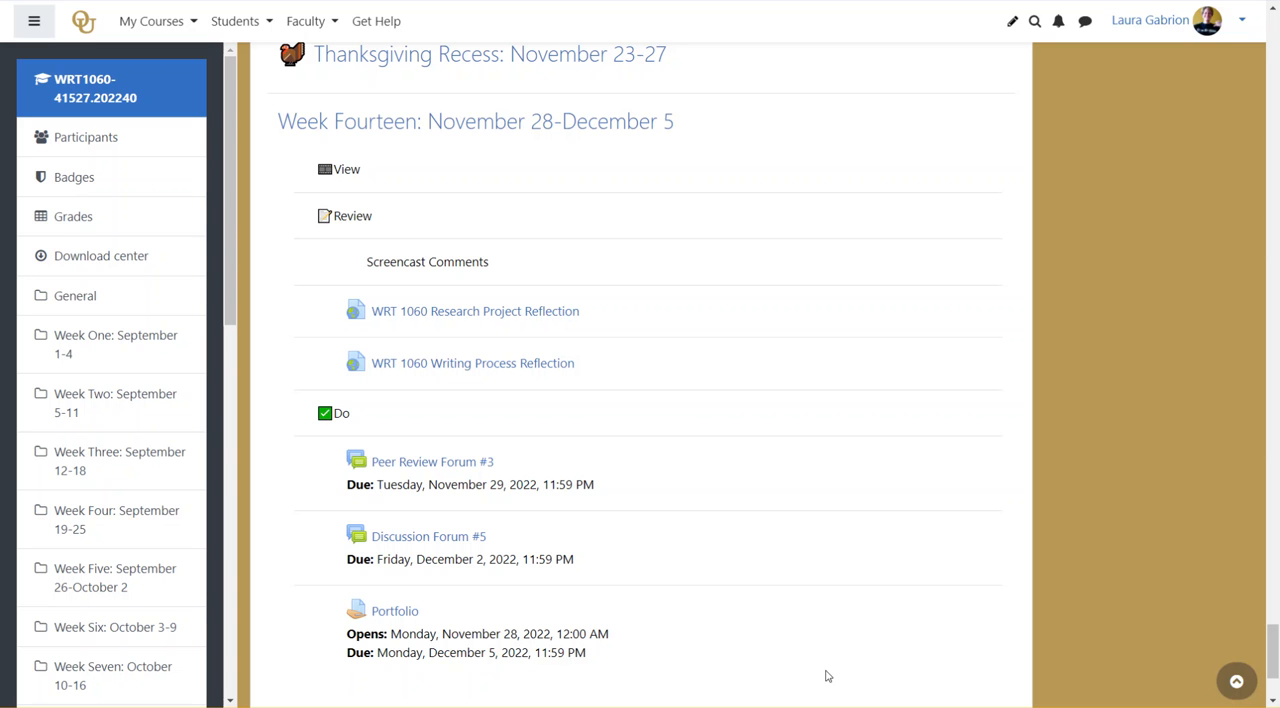
mouse_move(587, 562)
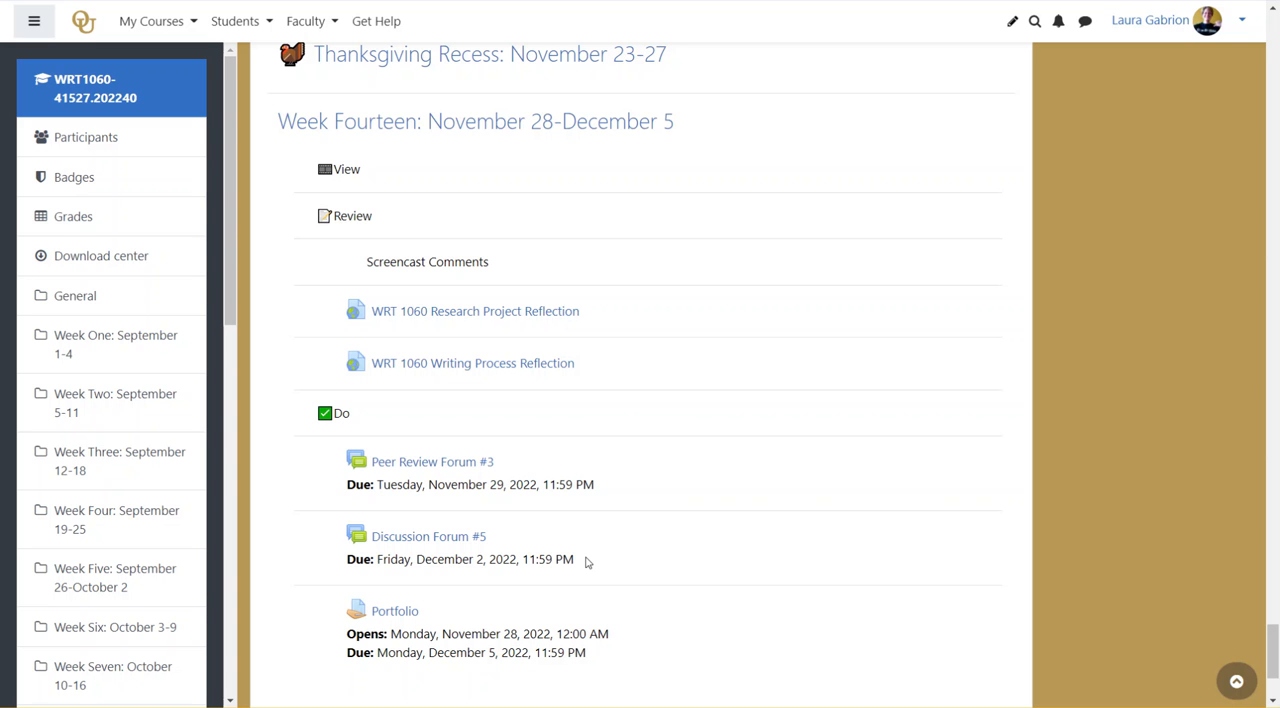
mouse_move(626, 429)
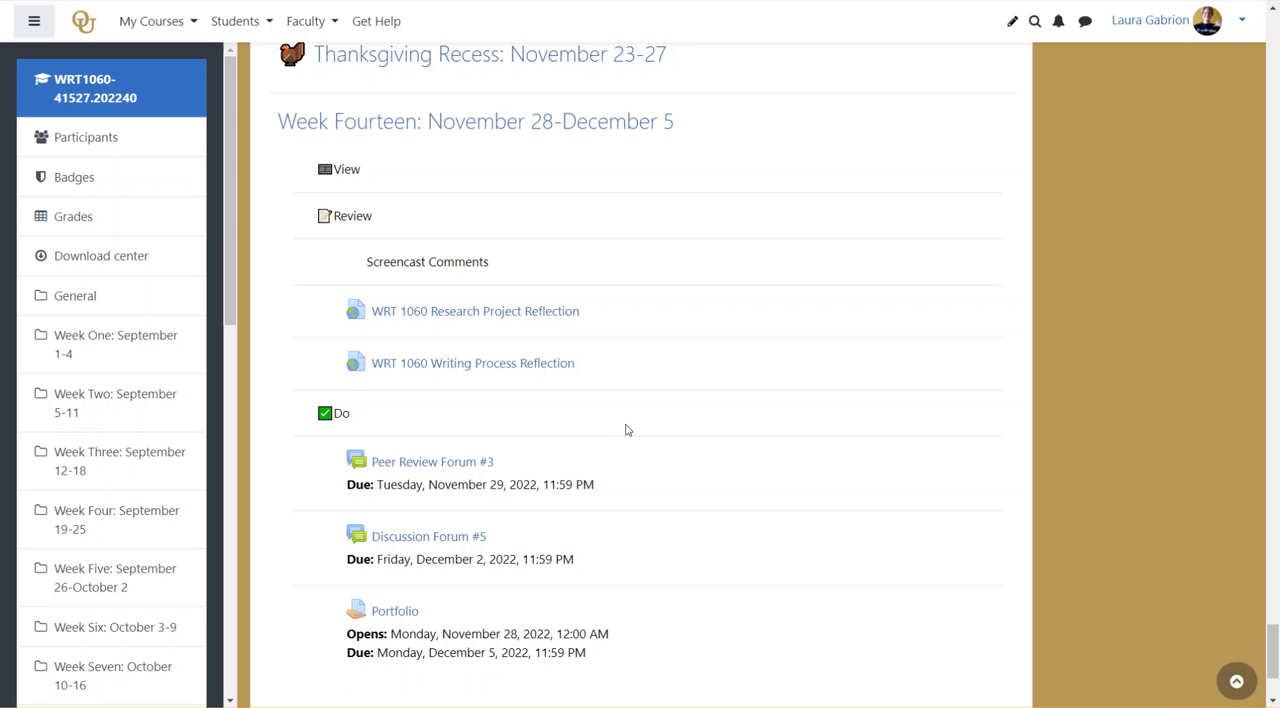
mouse_move(724, 366)
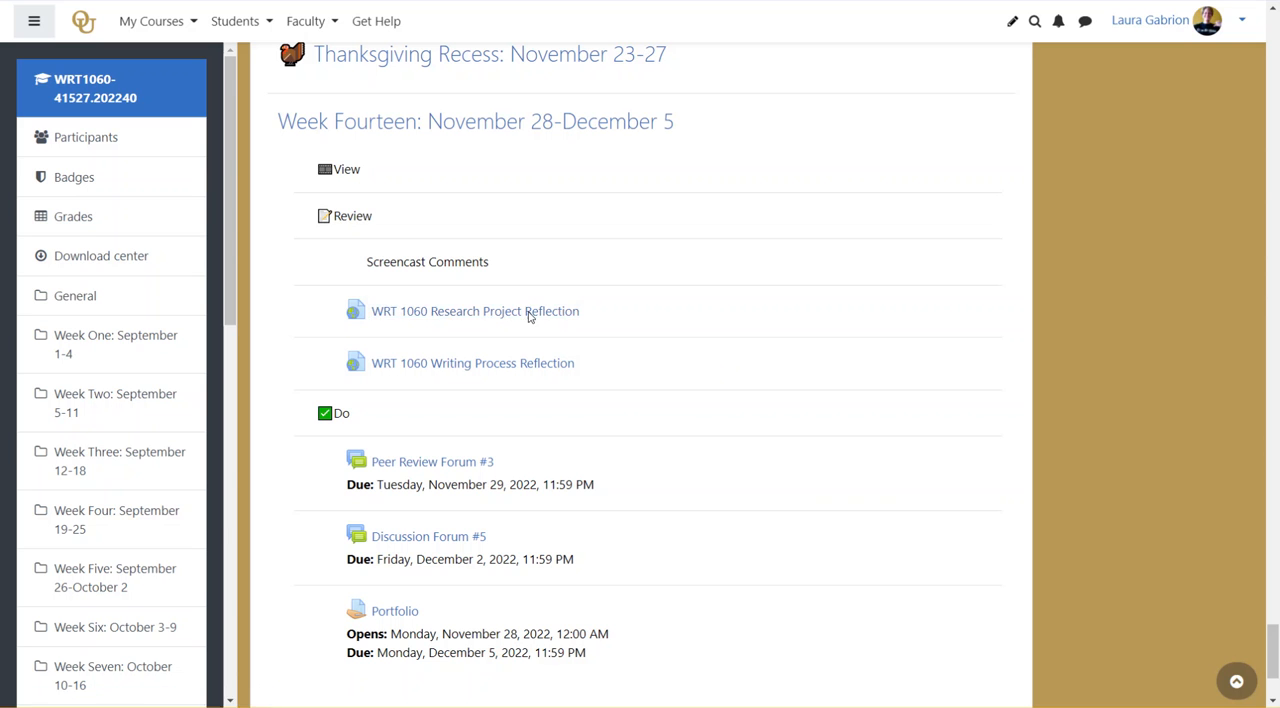
Read through the Research Project Reflection, then open the Writing Process Reflection document
left_click(474, 311)
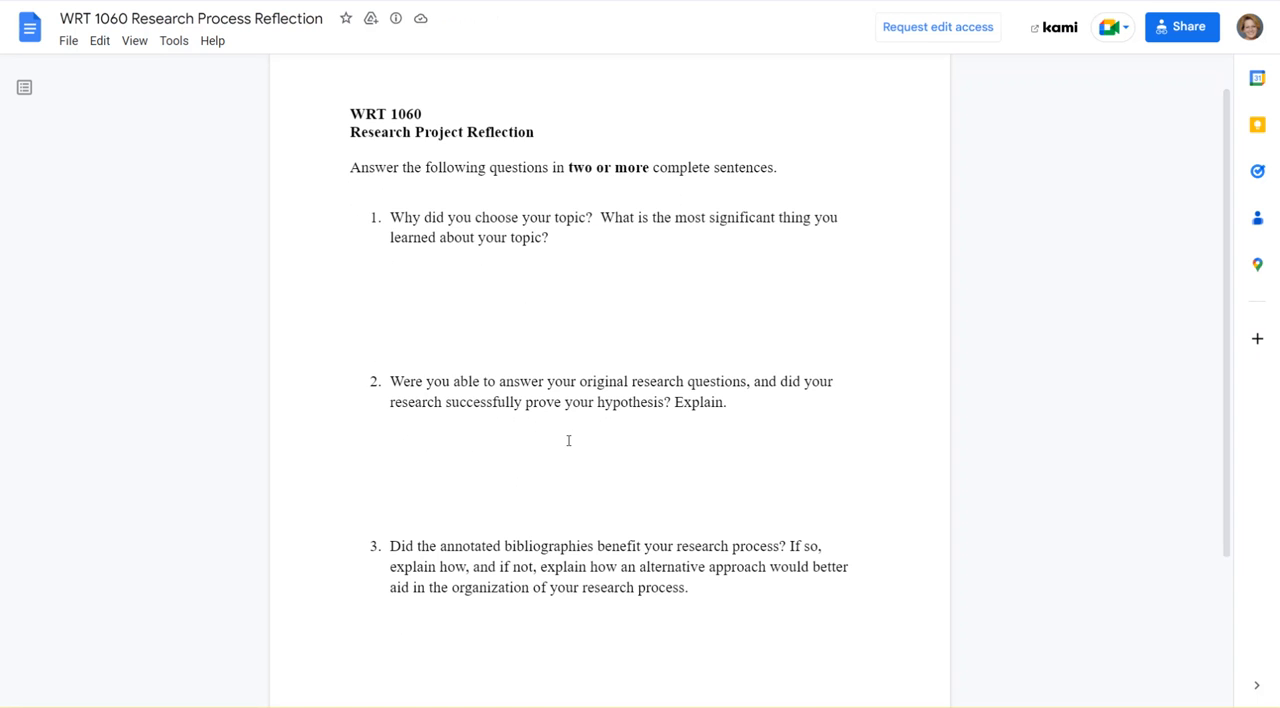
scroll("down", 3)
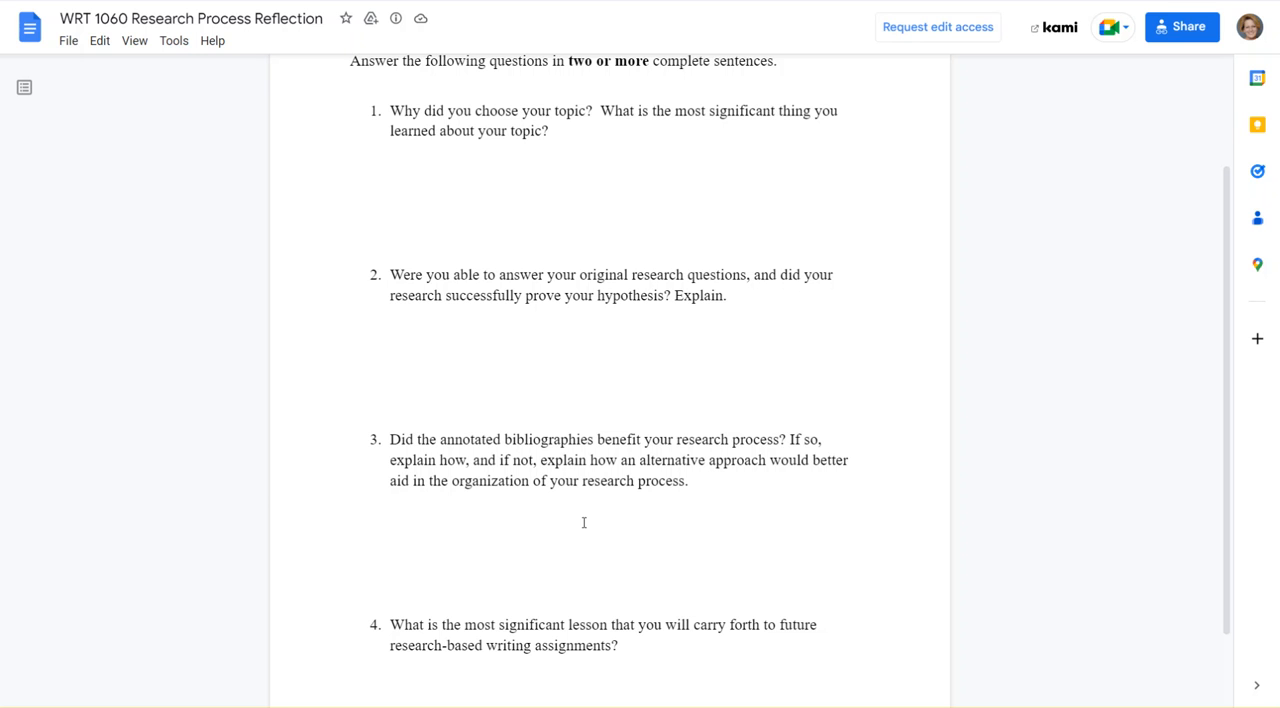
scroll("down", 3)
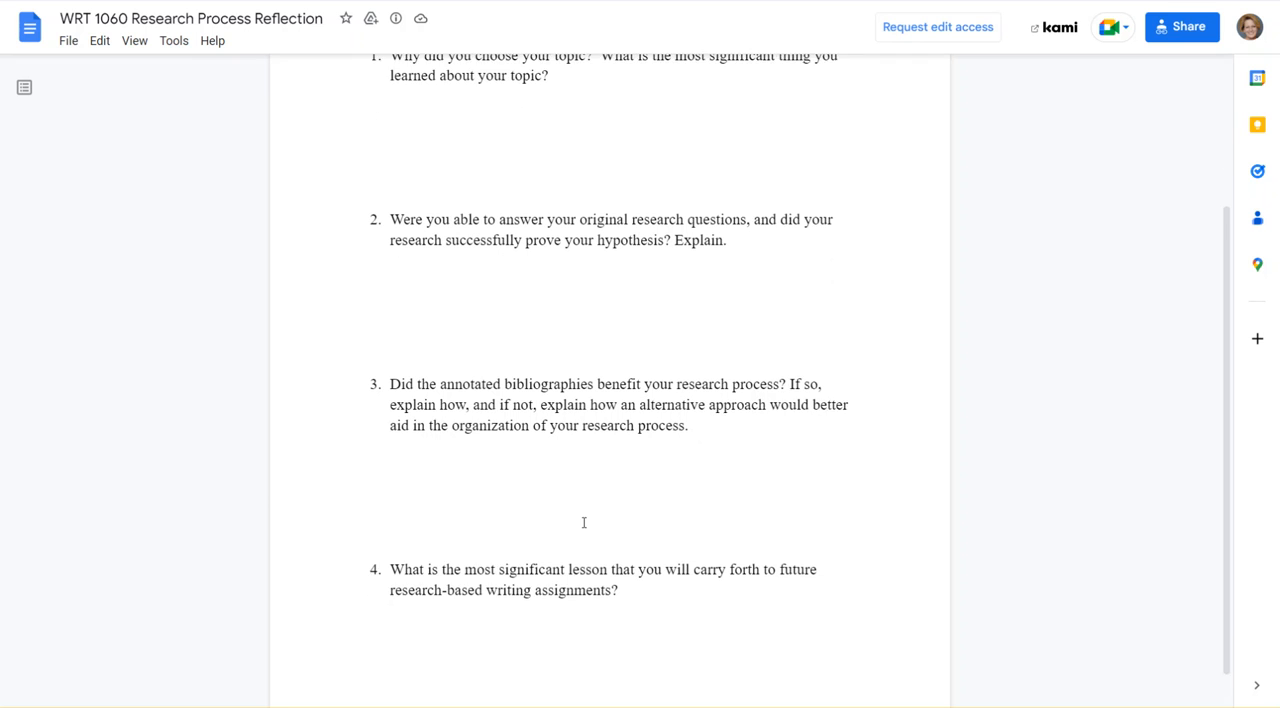
scroll("down", 3)
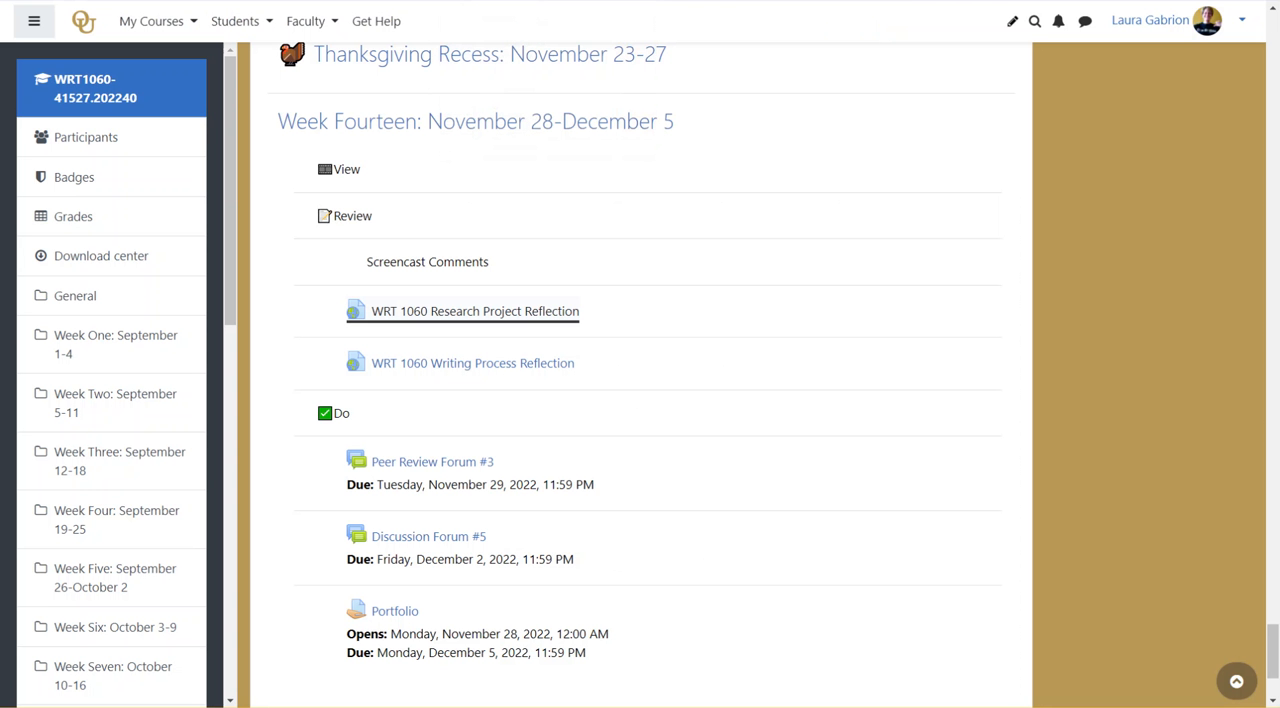
scroll("down", 3)
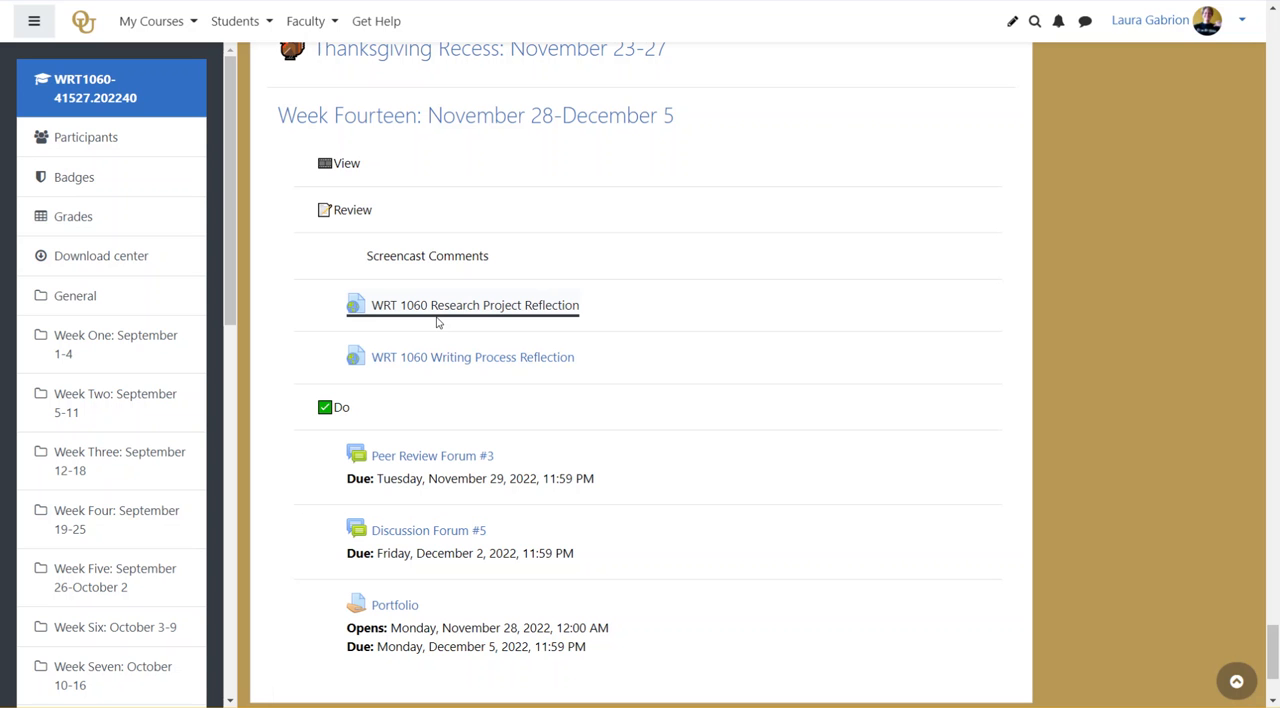
mouse_move(472, 357)
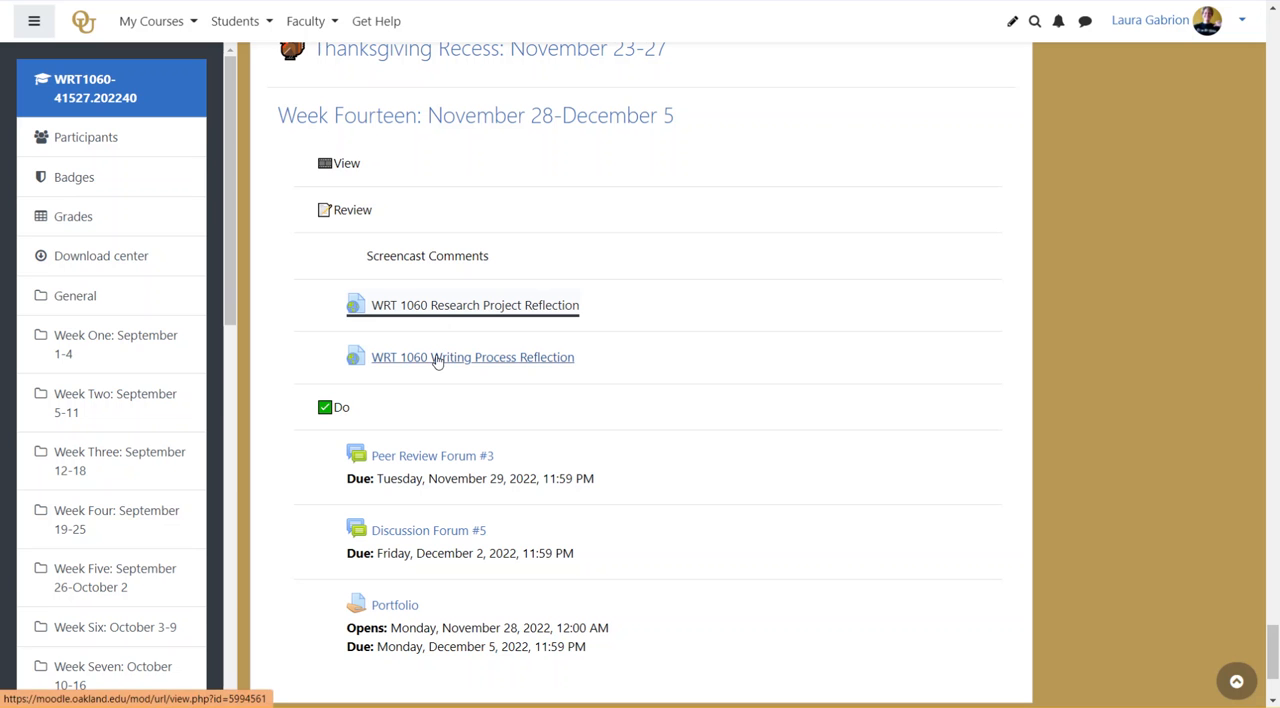
left_click(472, 357)
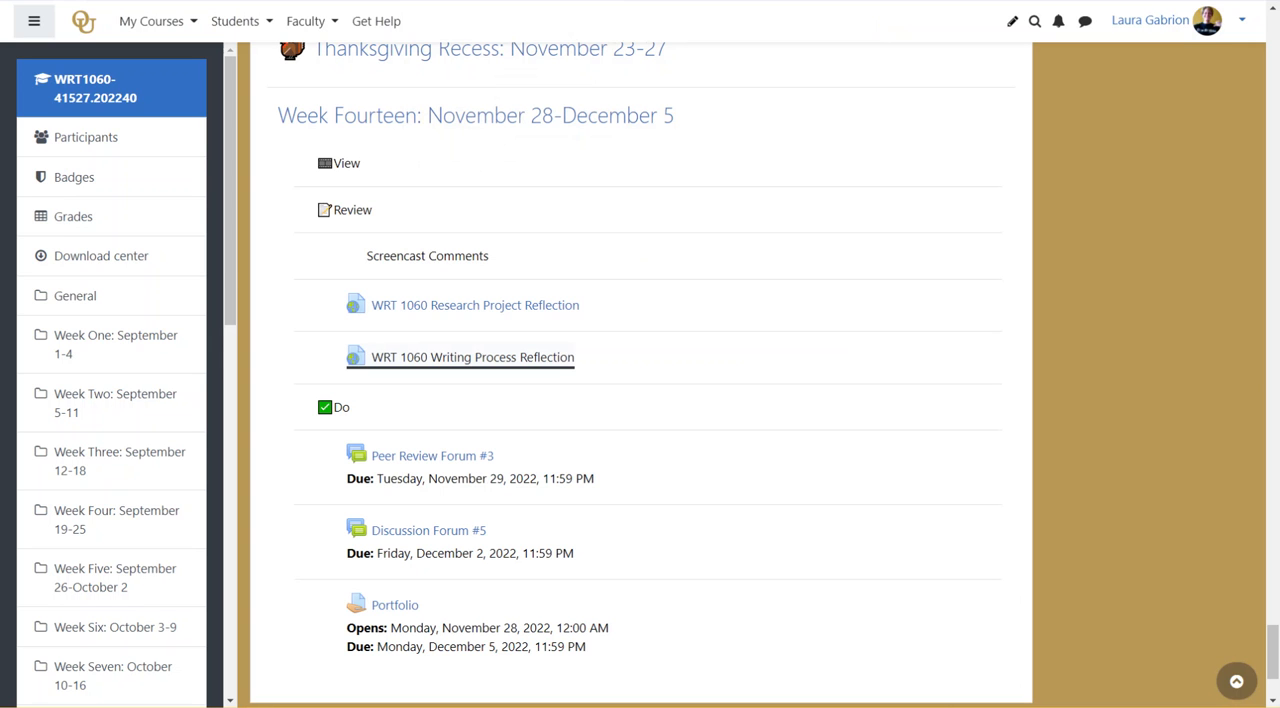
mouse_move(390, 590)
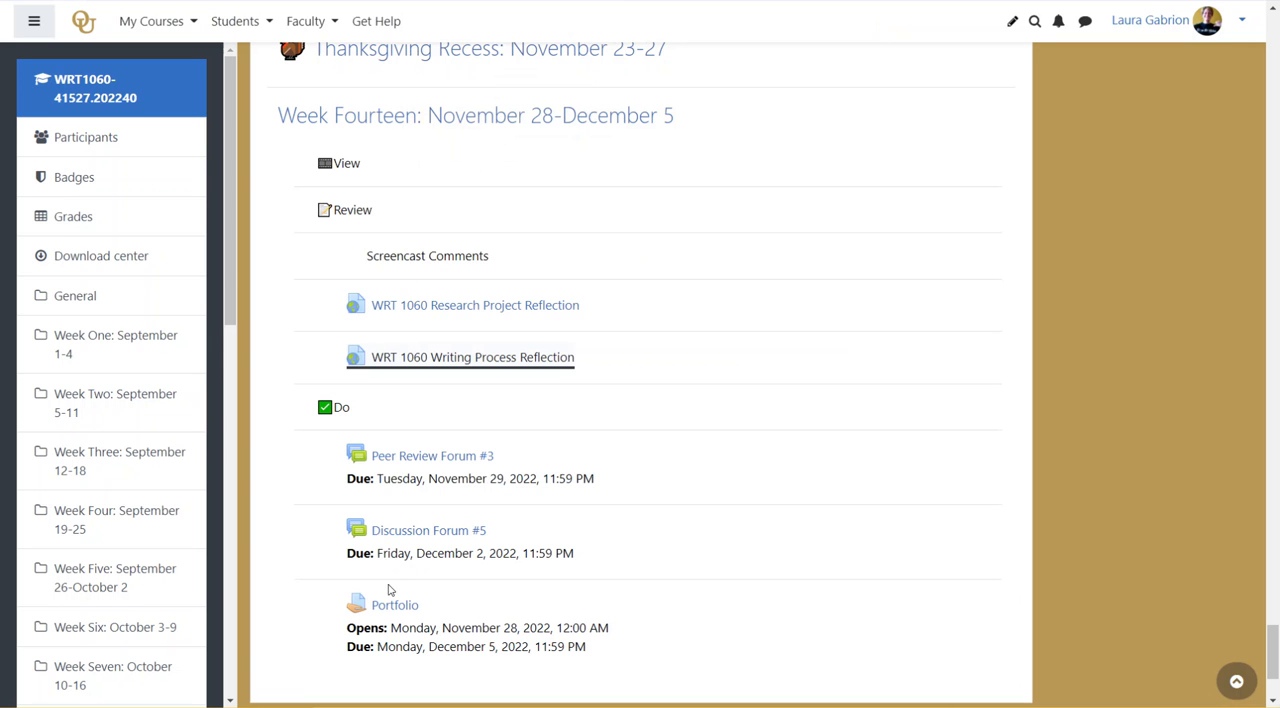
Open the Portfolio assignment page and read through its instructions
left_click(394, 604)
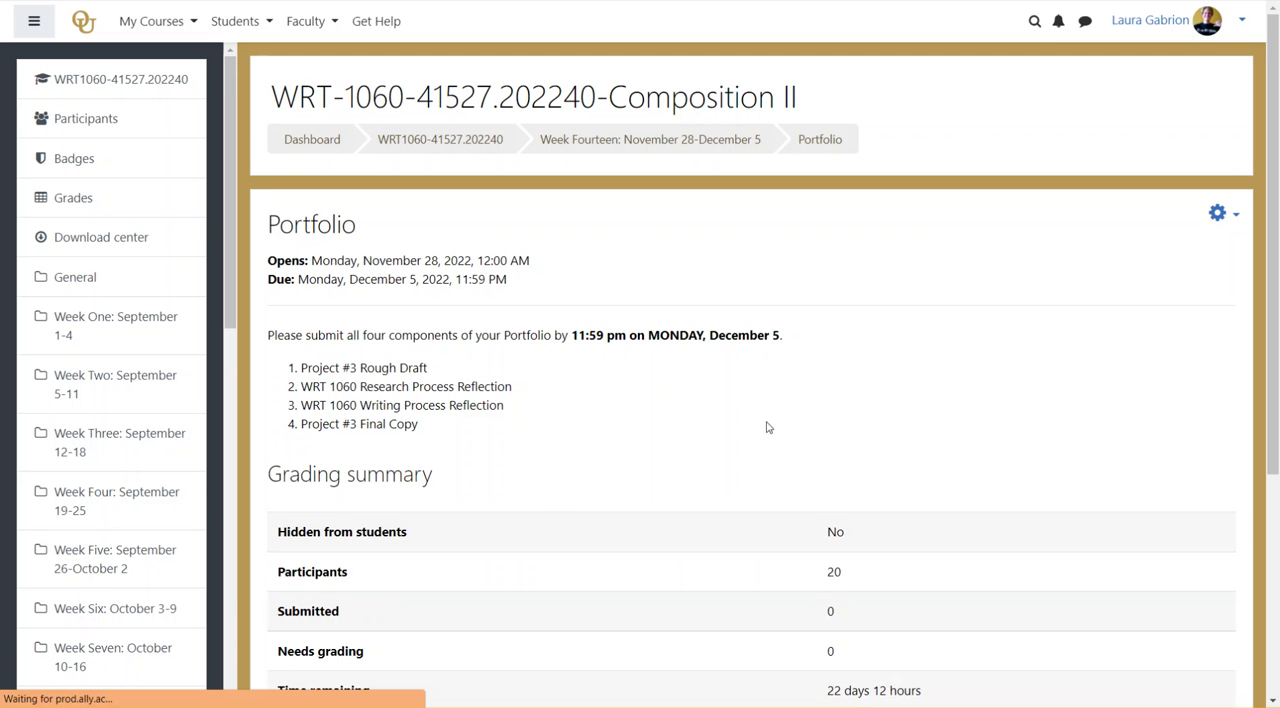
scroll("down", 3)
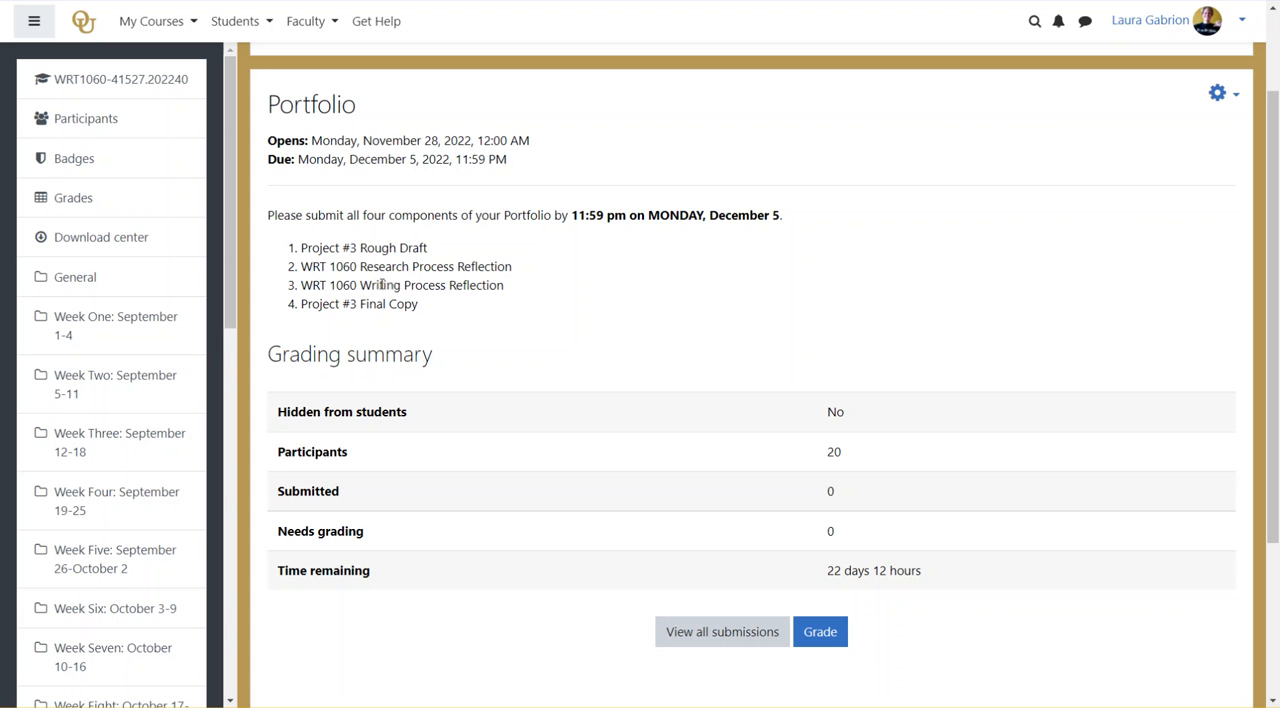
mouse_move(438, 54)
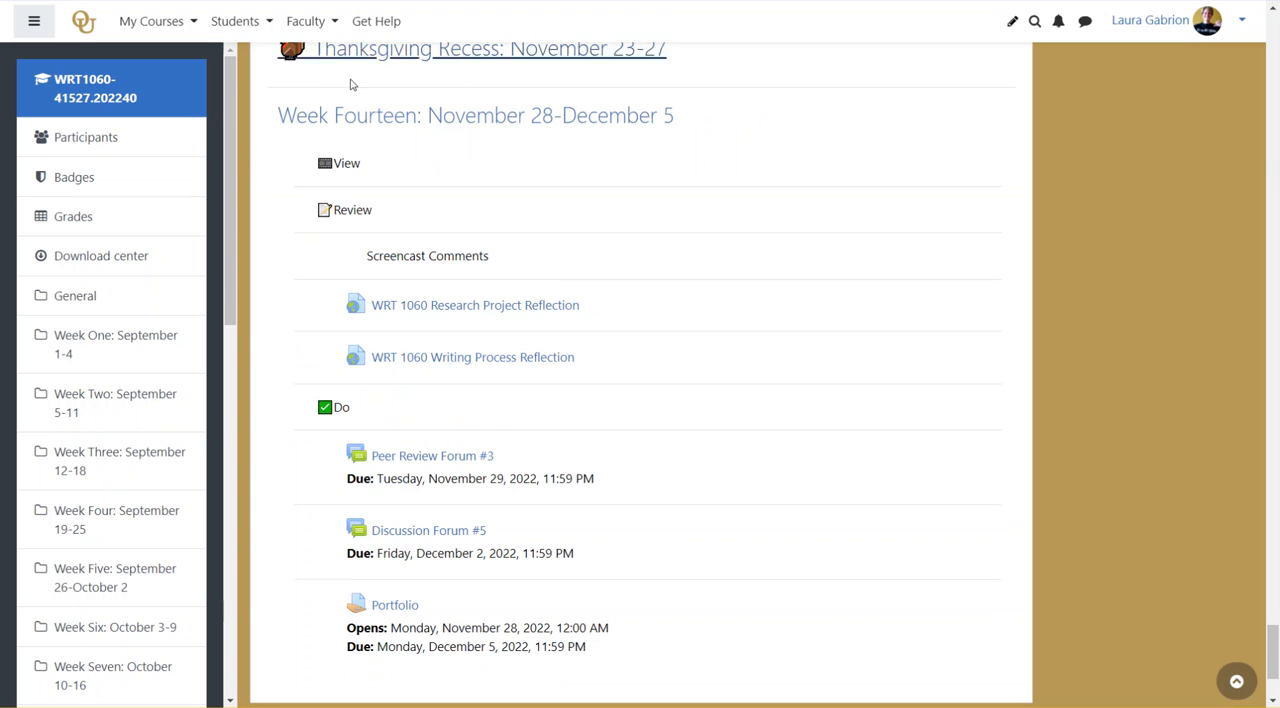
scroll("down", 3)
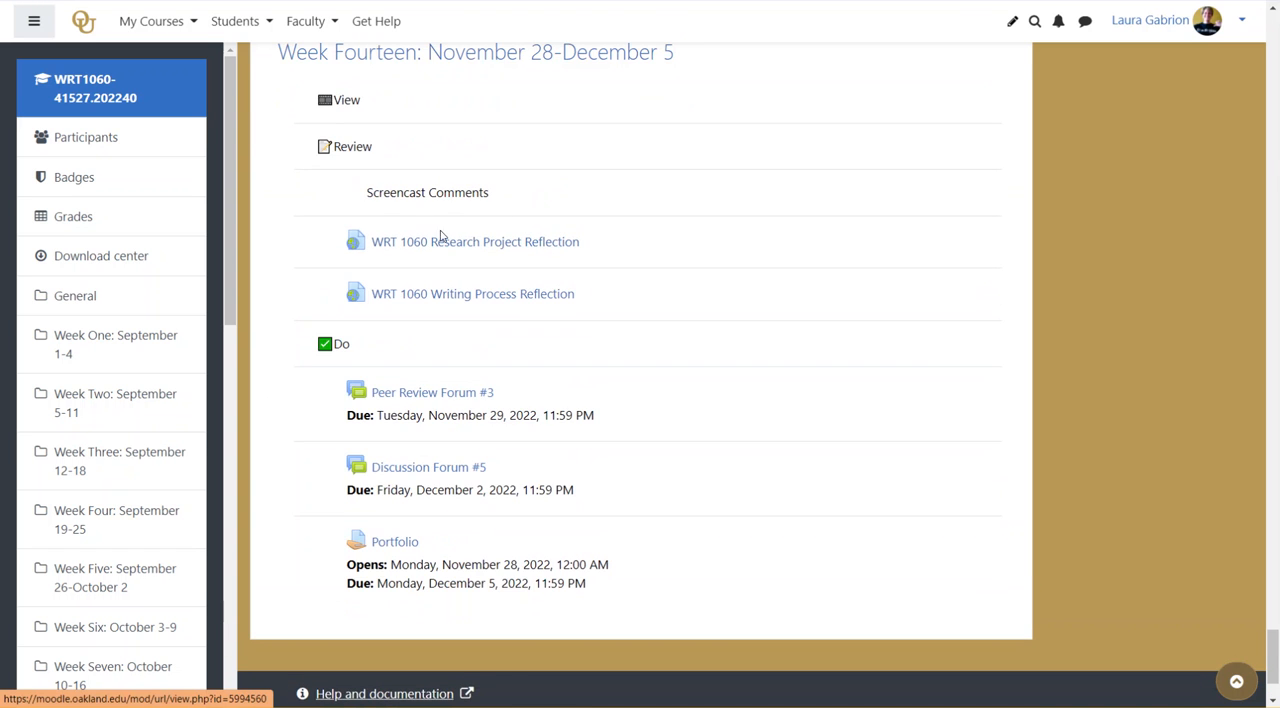
scroll("down", 3)
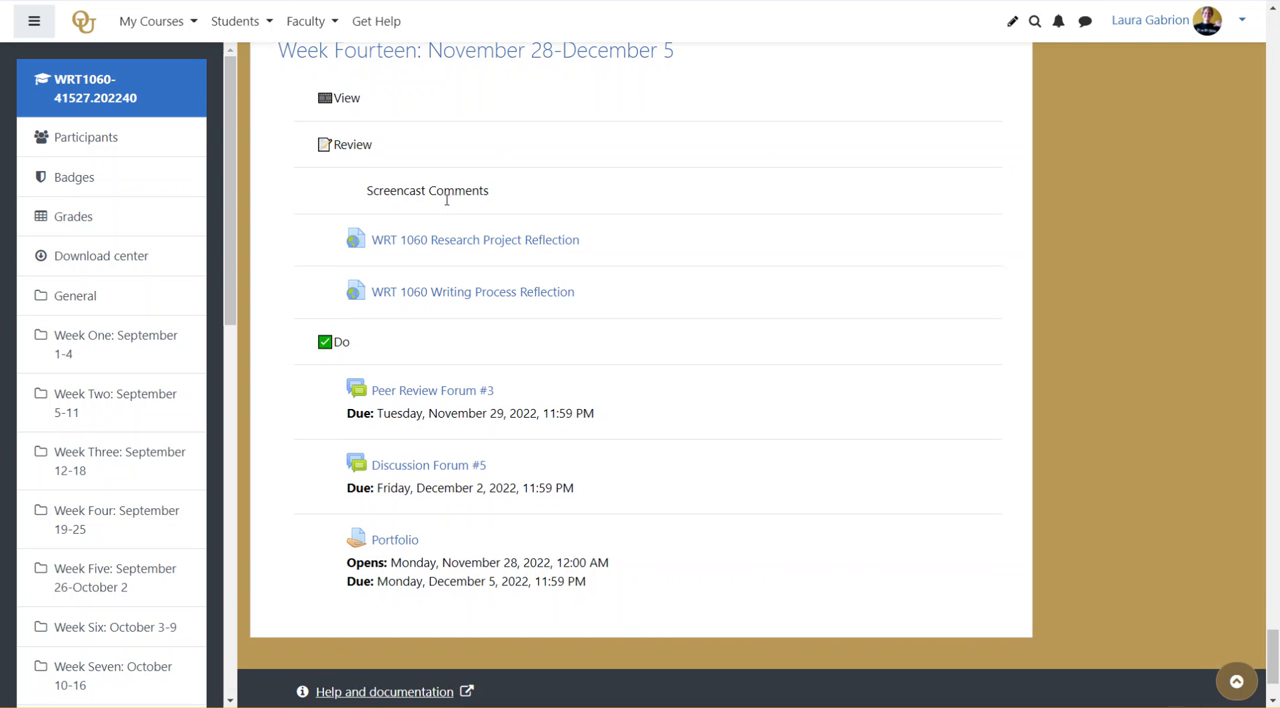
scroll("down", 3)
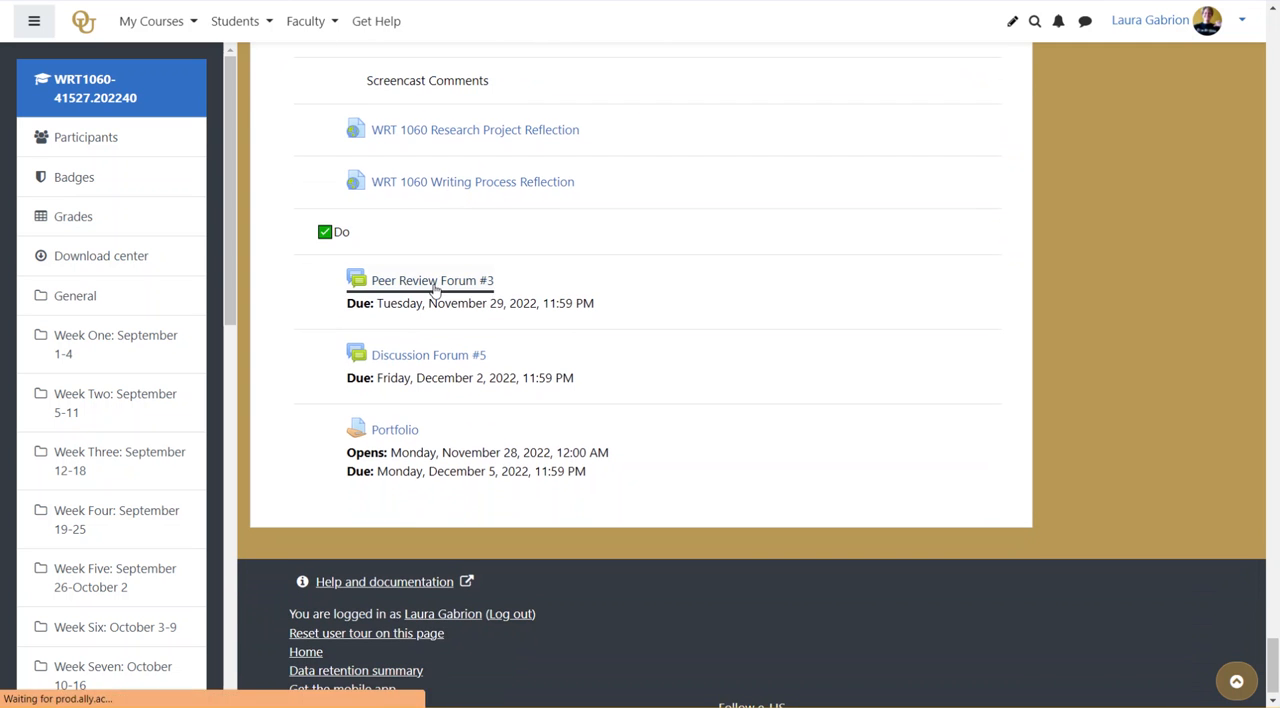
Open the Peer Review Forum #3 page and read down through it
left_click(432, 280)
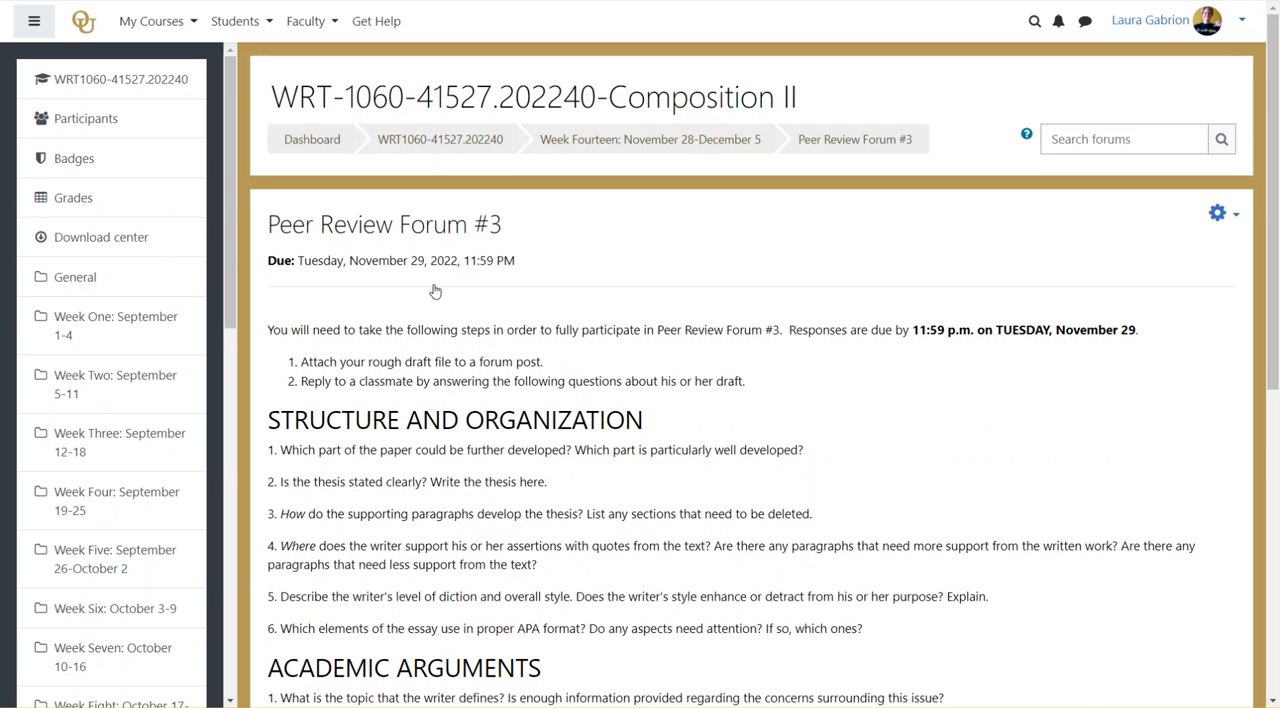
scroll("down", 3)
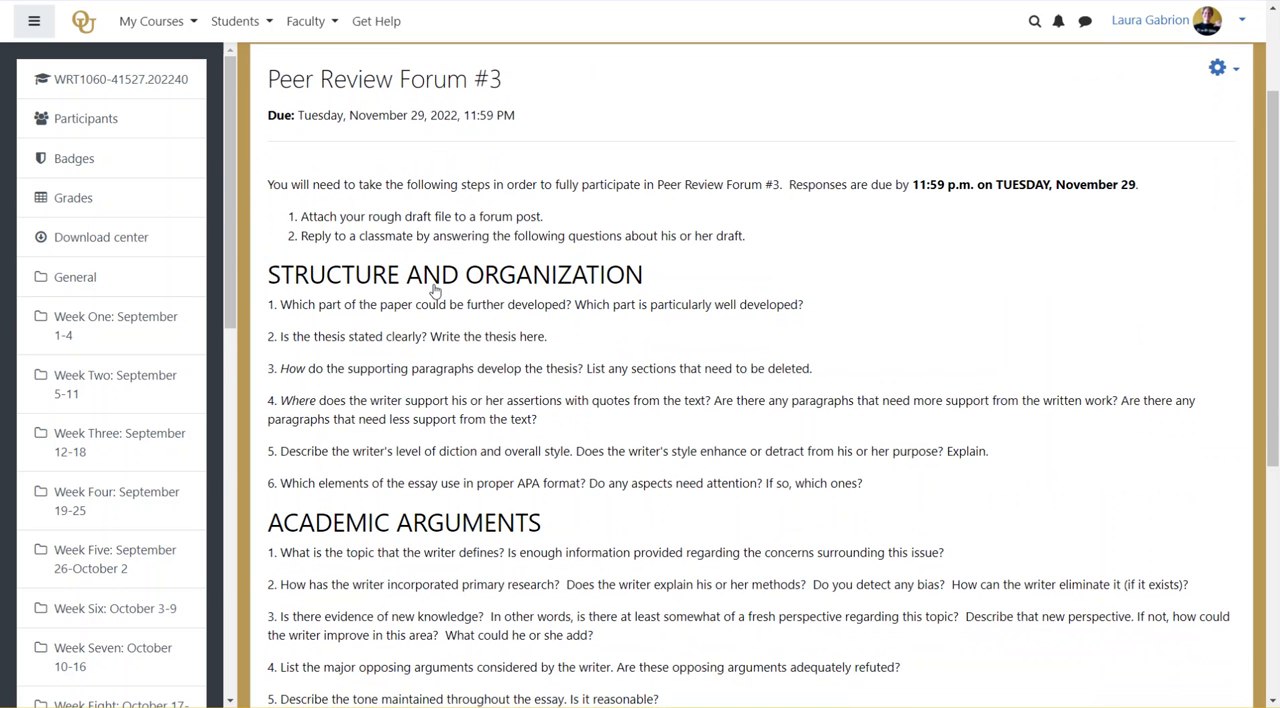
scroll("down", 3)
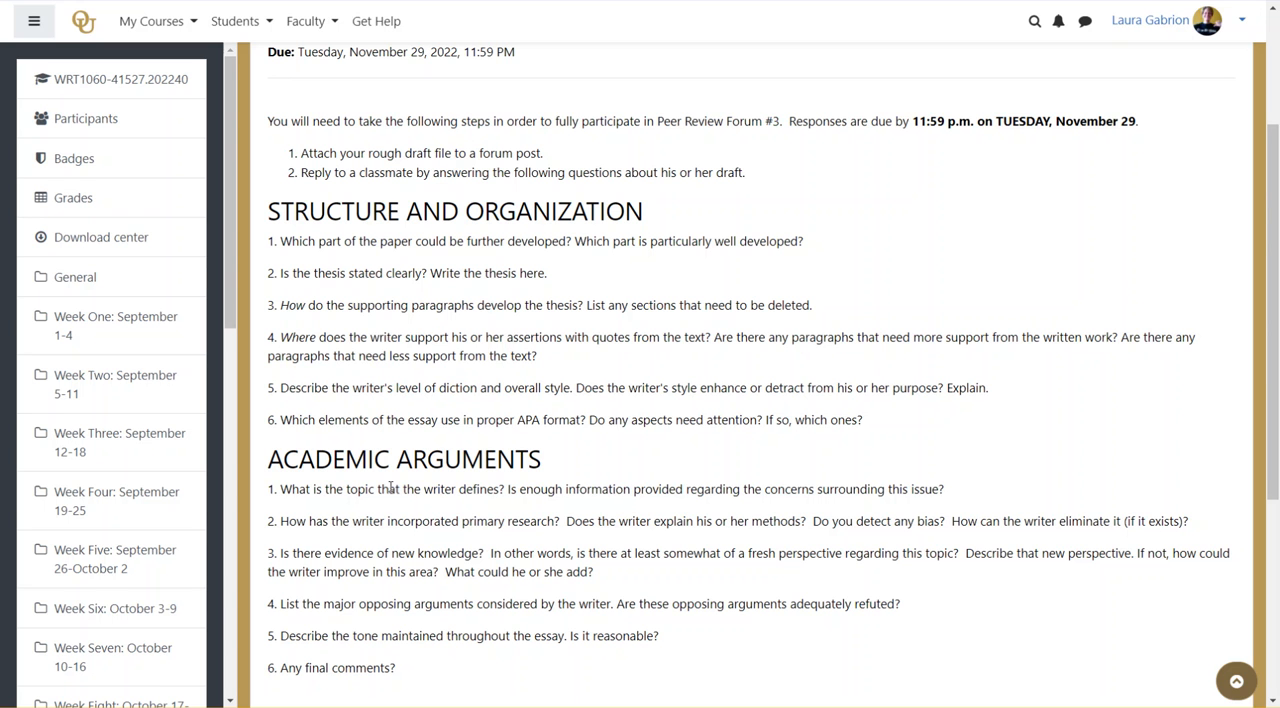
scroll("down", 3)
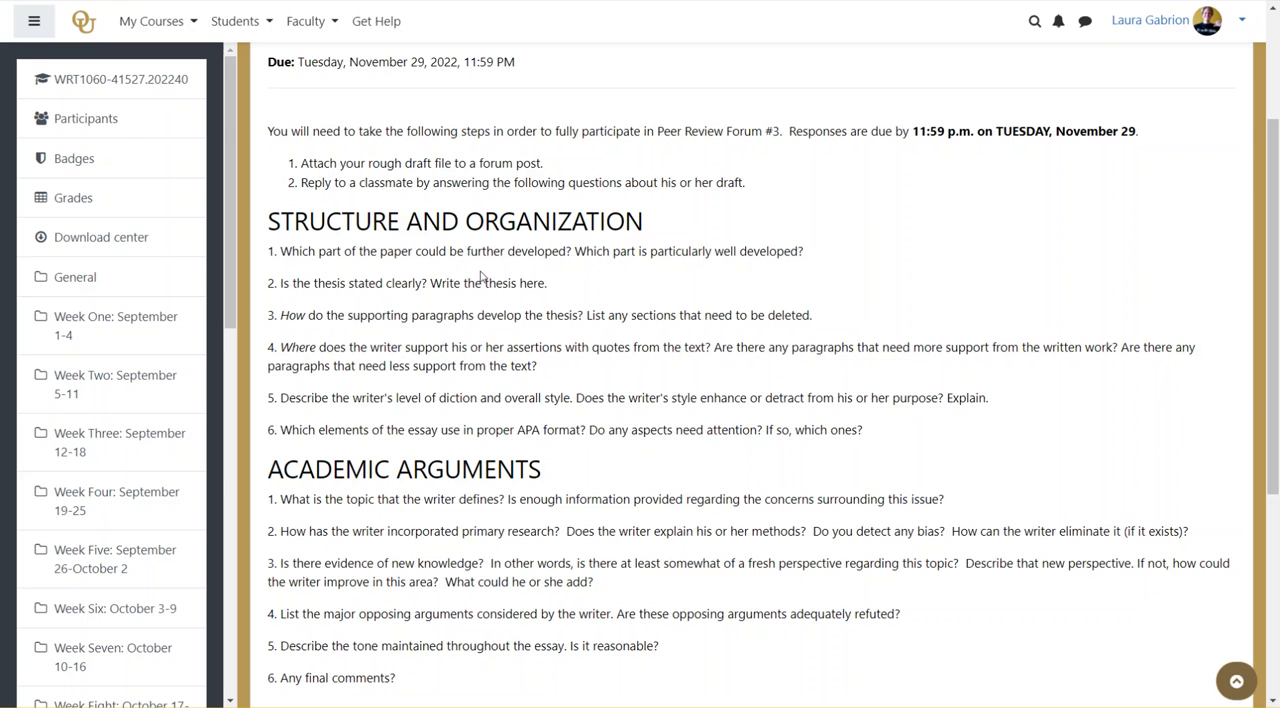
mouse_move(577, 106)
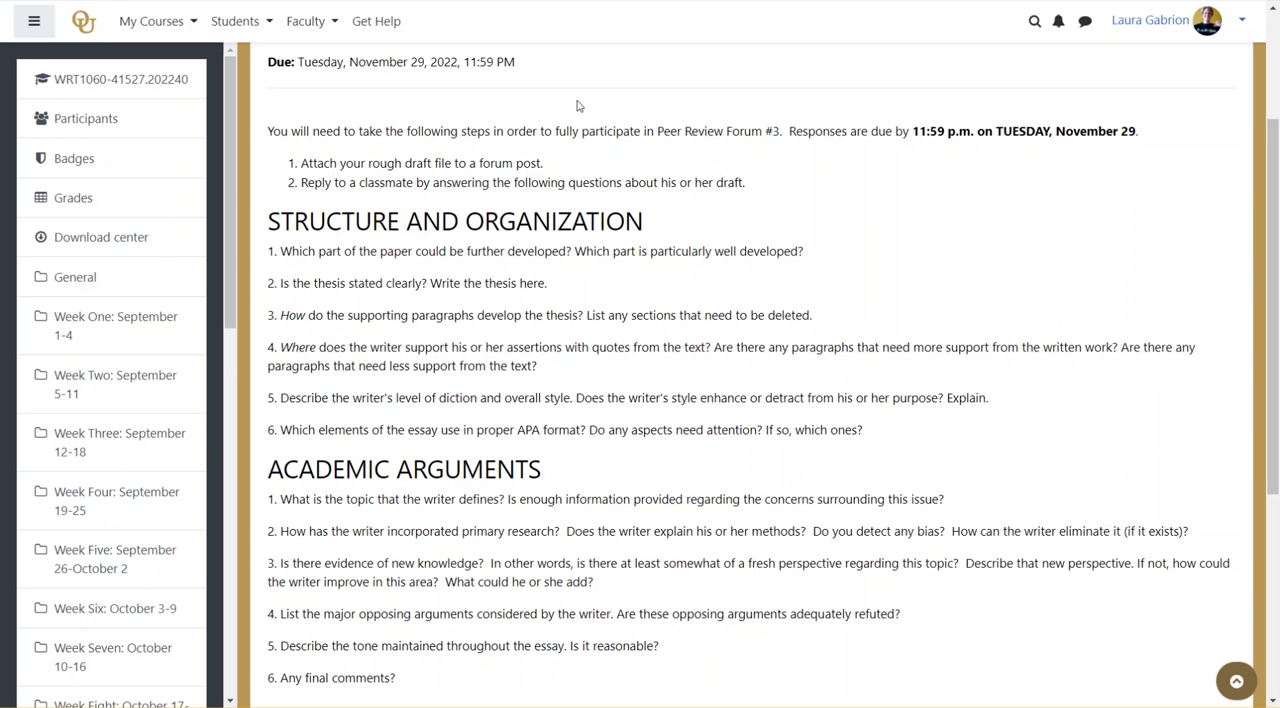
mouse_move(828, 99)
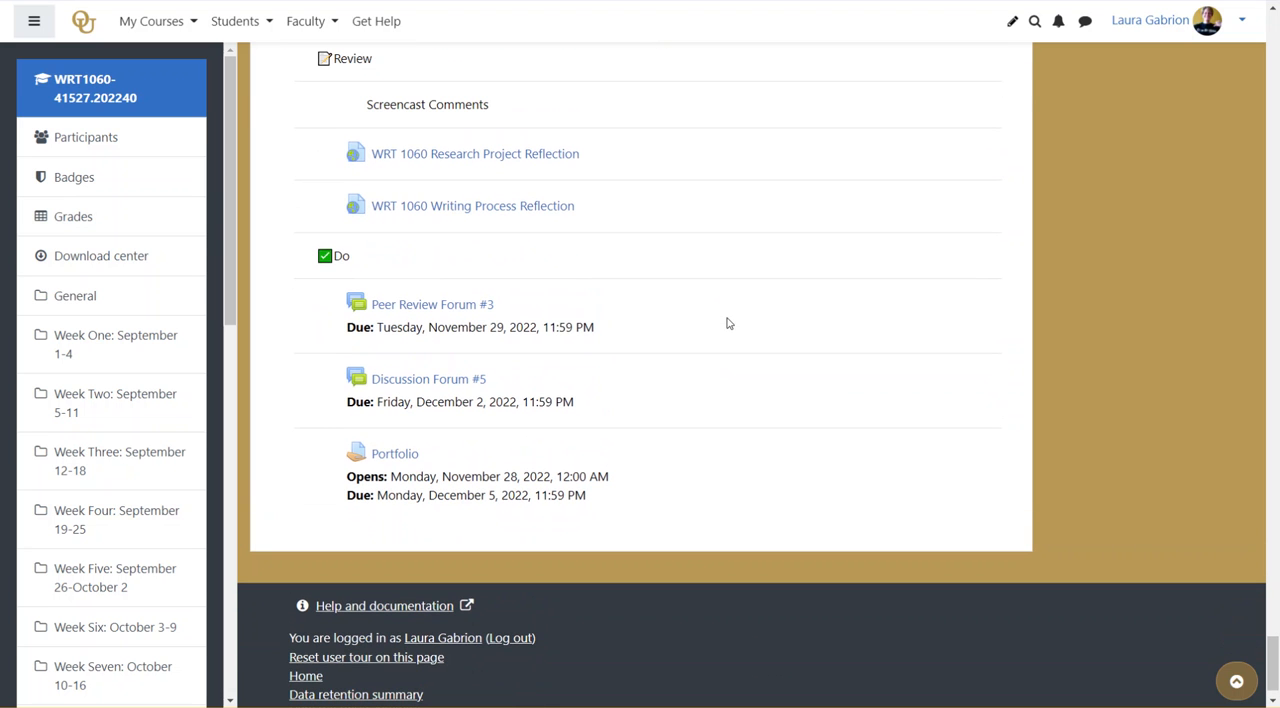
mouse_move(490, 384)
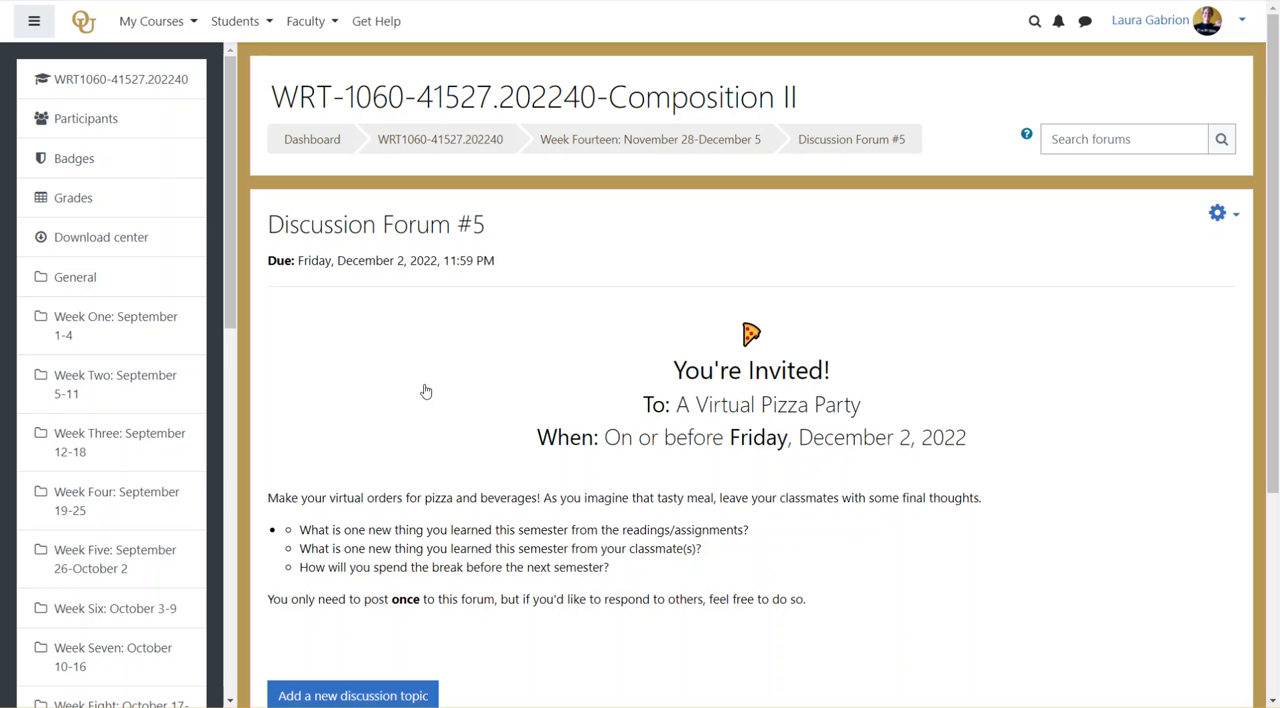
Scroll down Discussion Forum #5 to confirm no discussion topics are posted yet
scroll("down", 3)
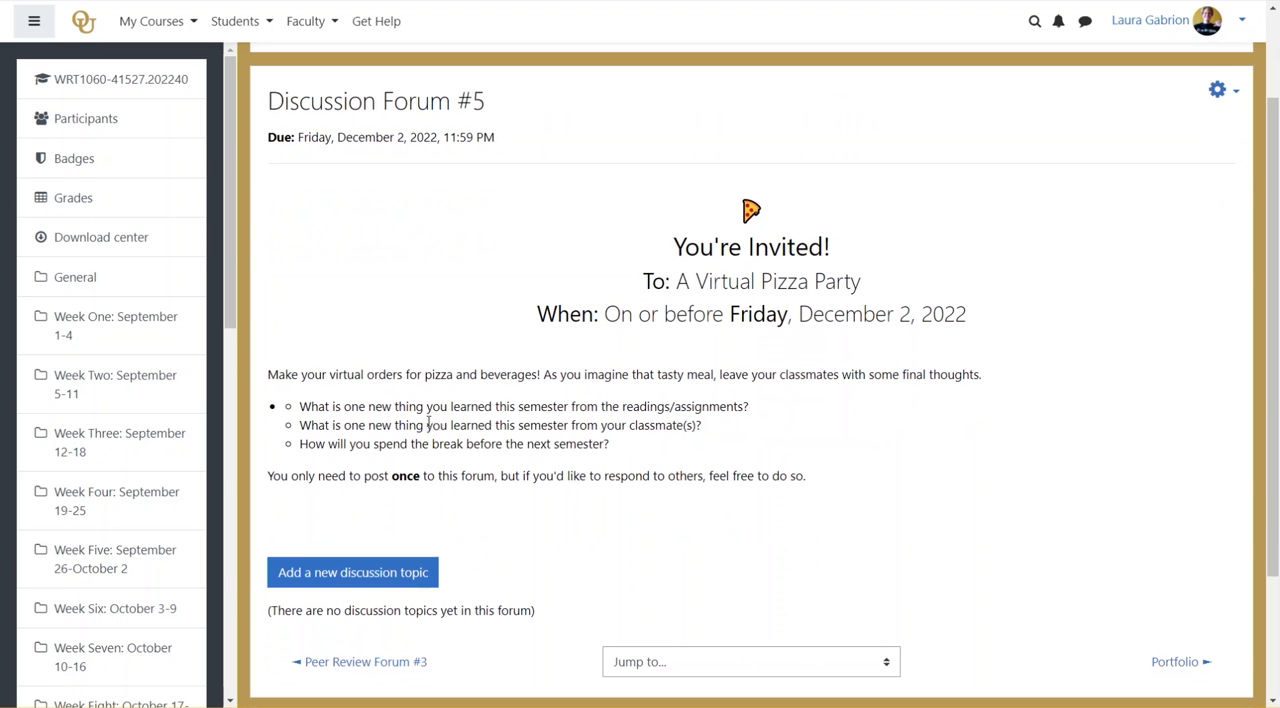
scroll("down", 3)
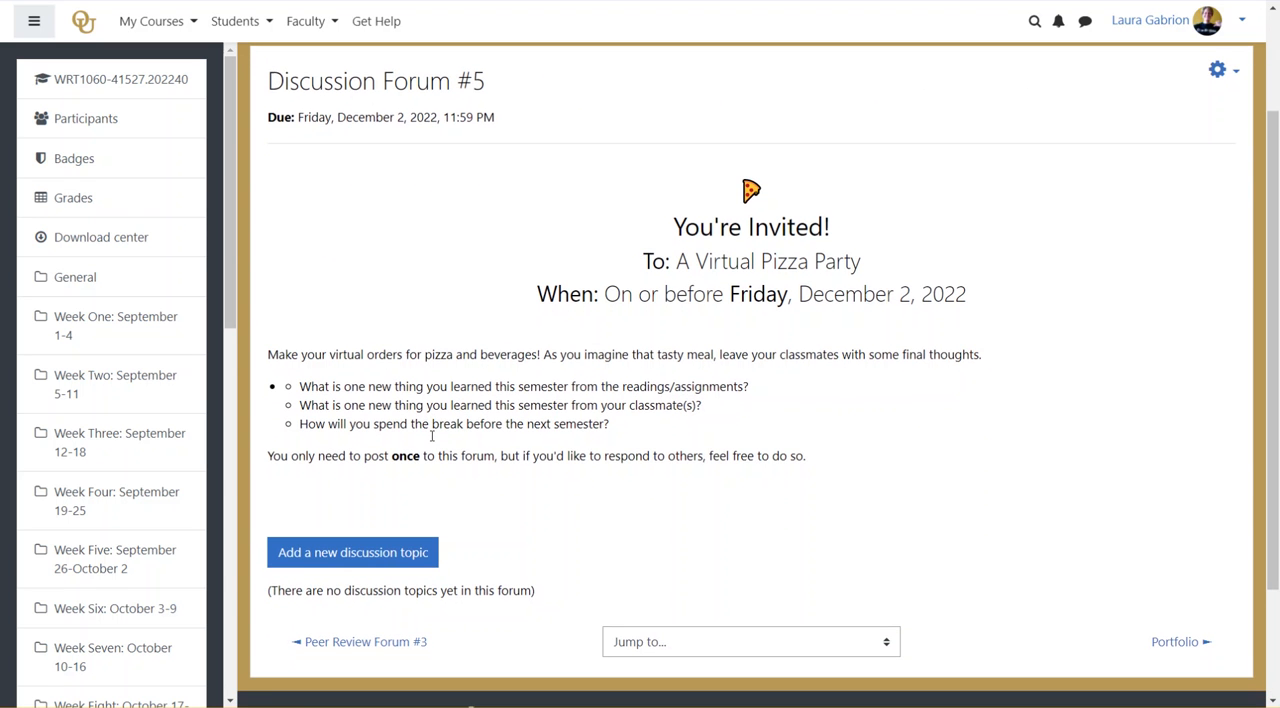
scroll("down", 3)
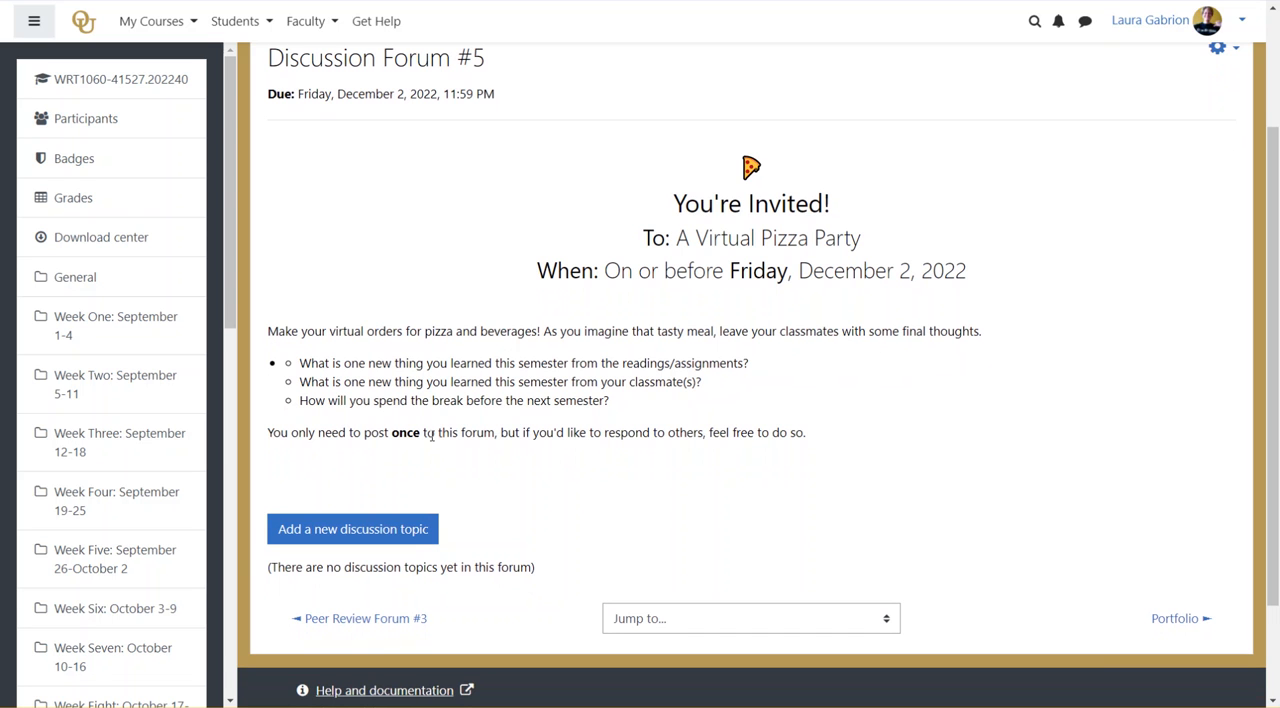
mouse_move(622, 480)
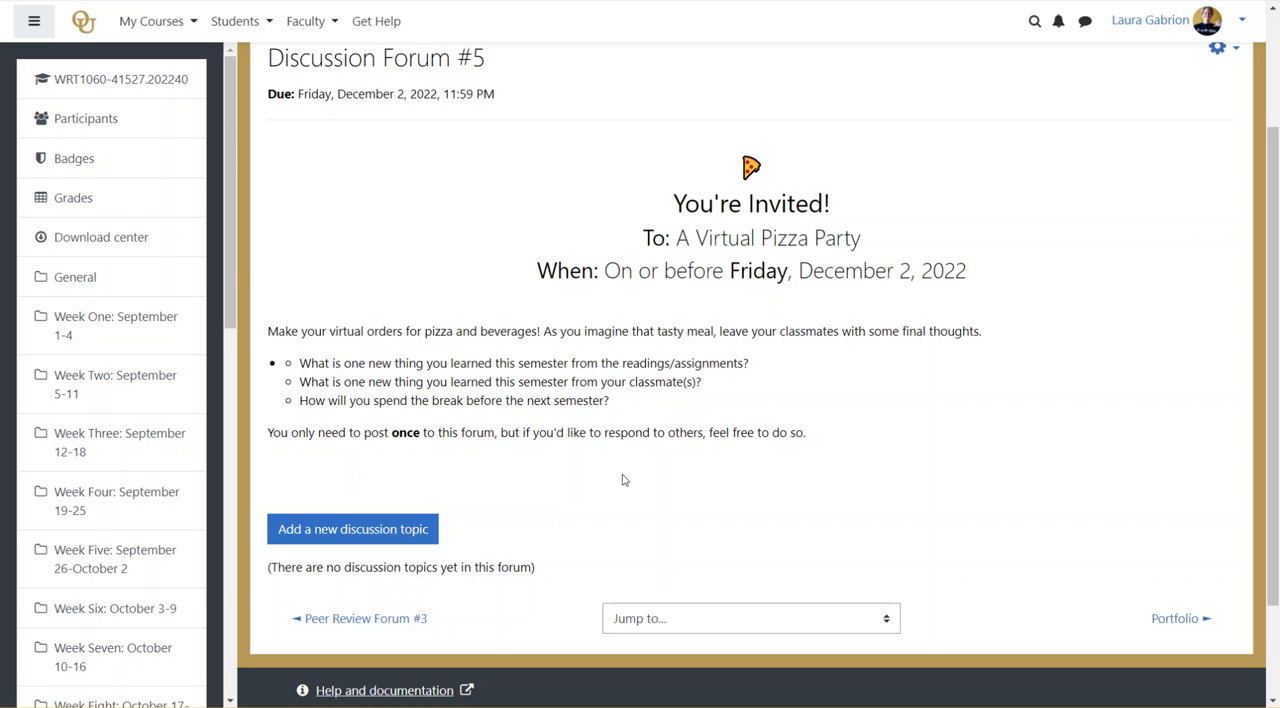
mouse_move(617, 305)
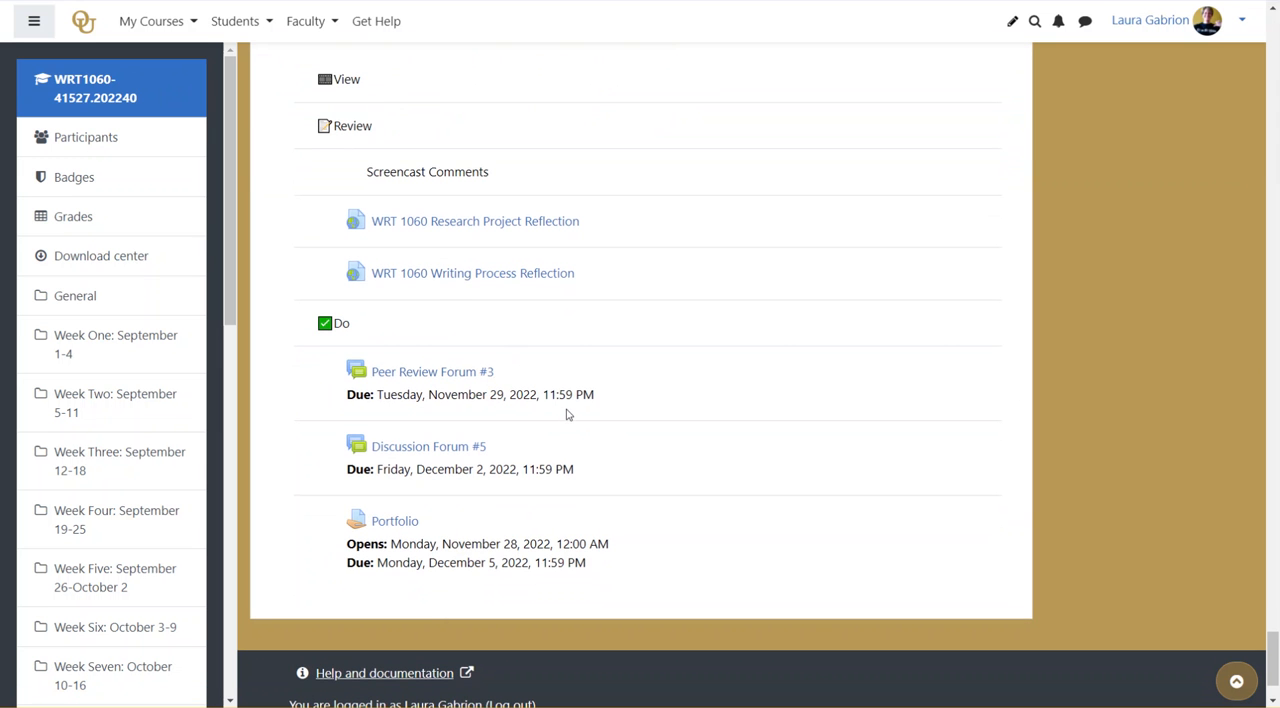
mouse_move(463, 583)
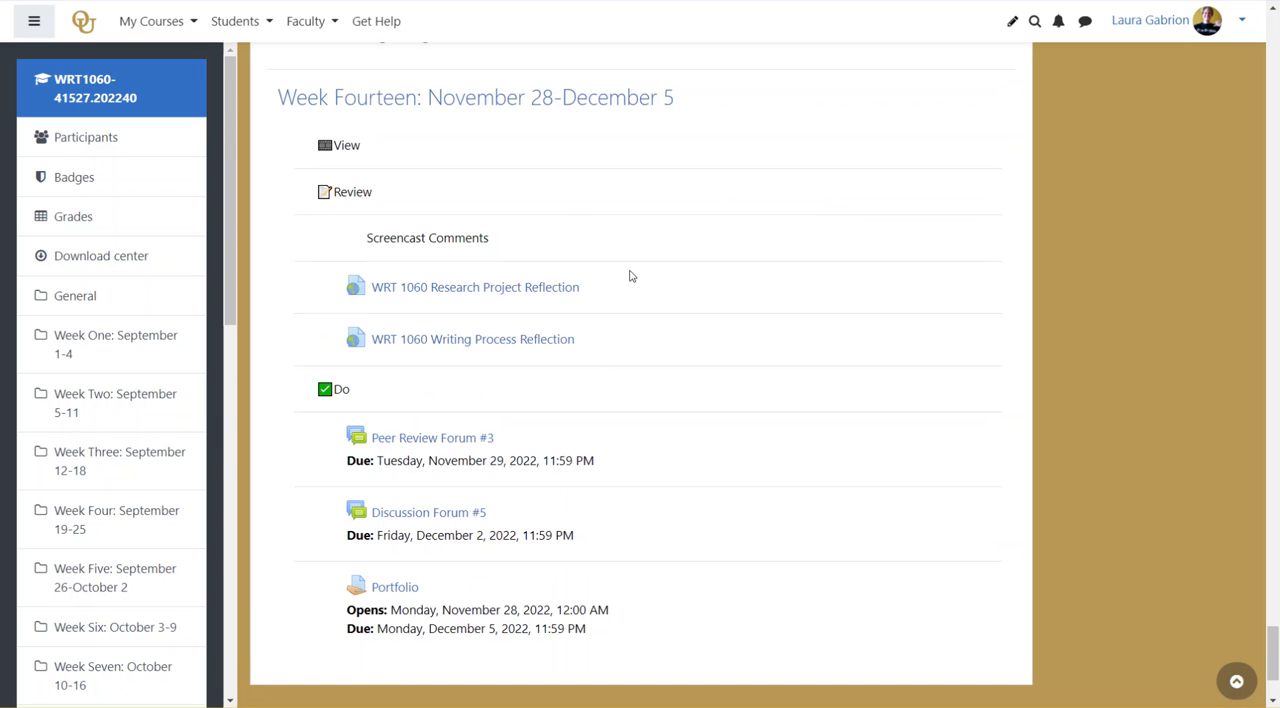
mouse_move(633, 361)
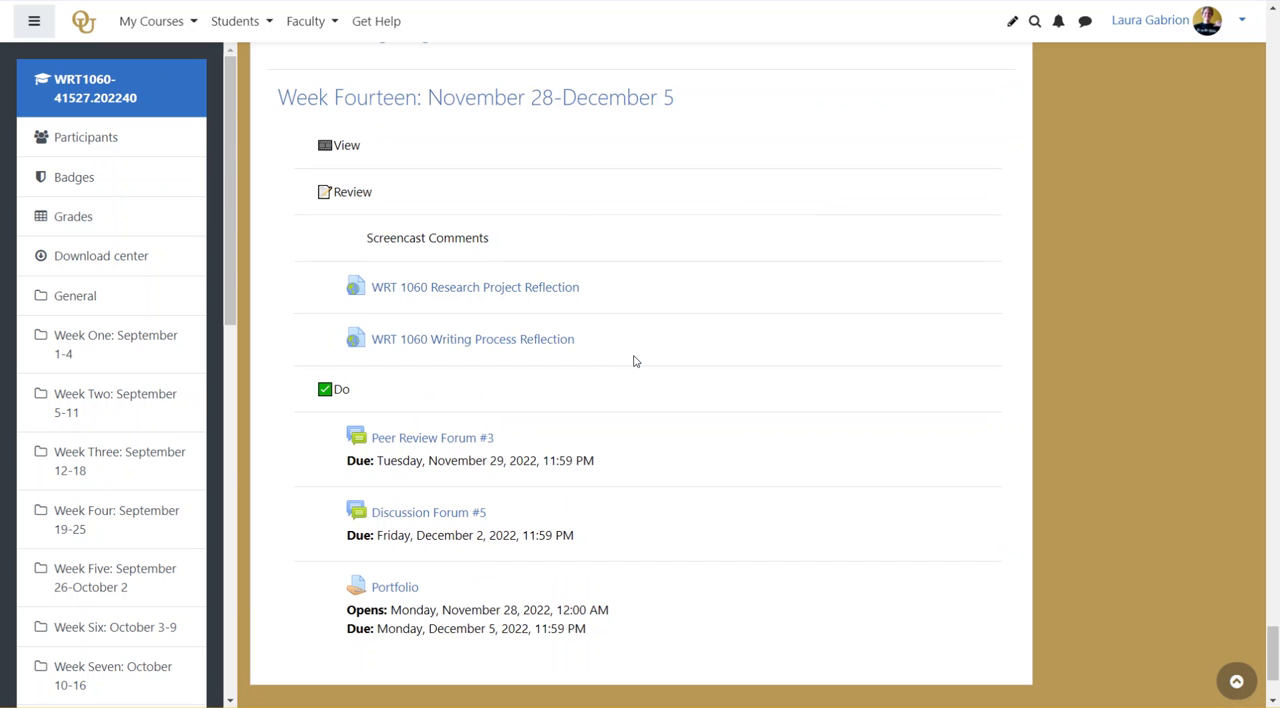